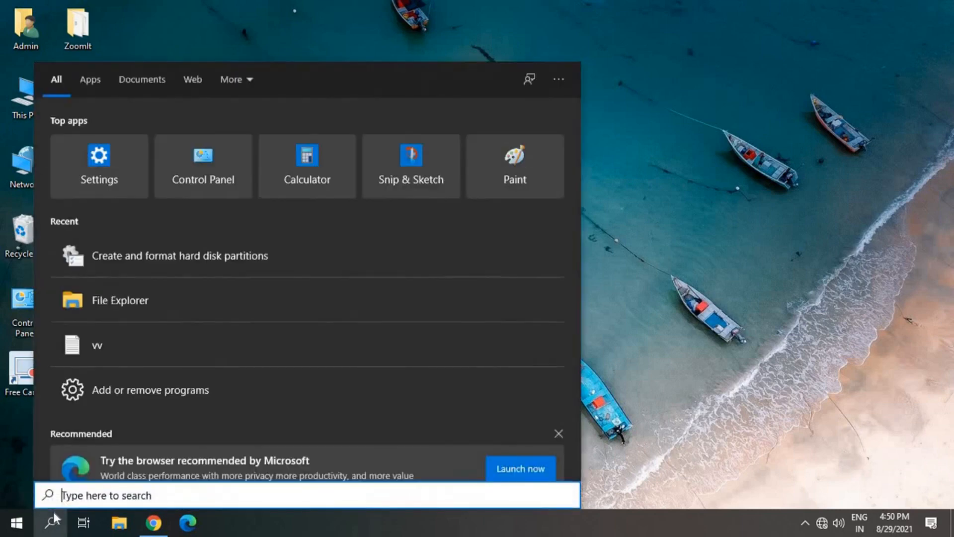
# Launch File Explorer from Windows Search using the query 'file'
pyautogui.write('file')
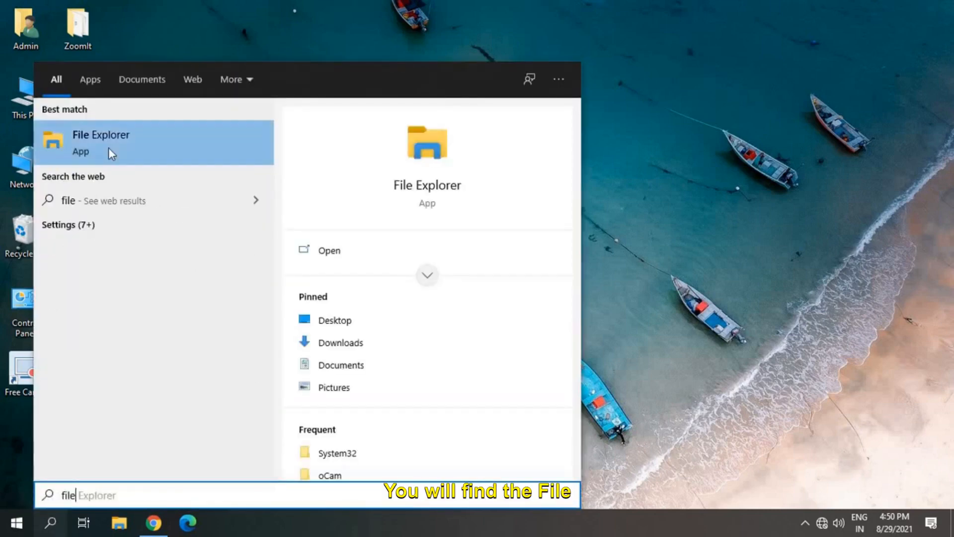
pyautogui.click(101, 143)
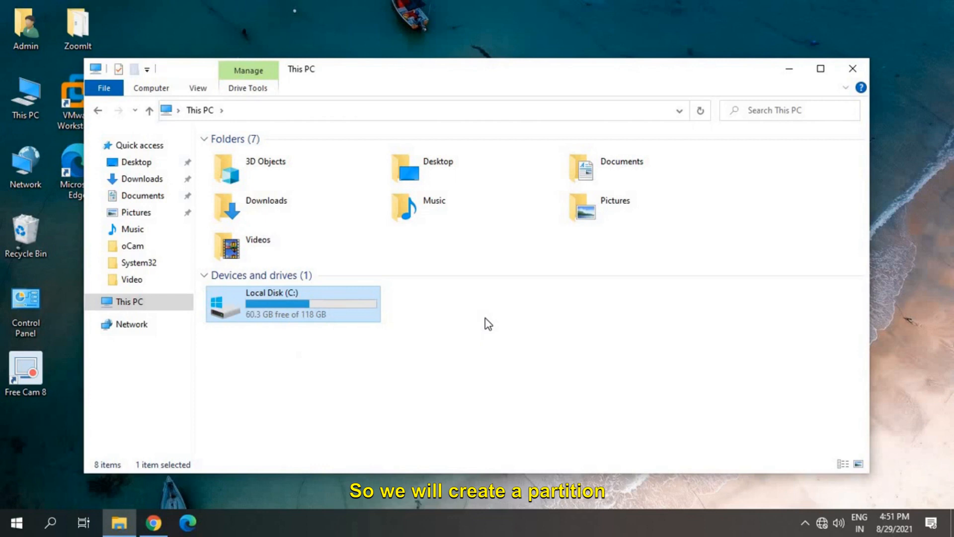
pyautogui.moveTo(365, 440)
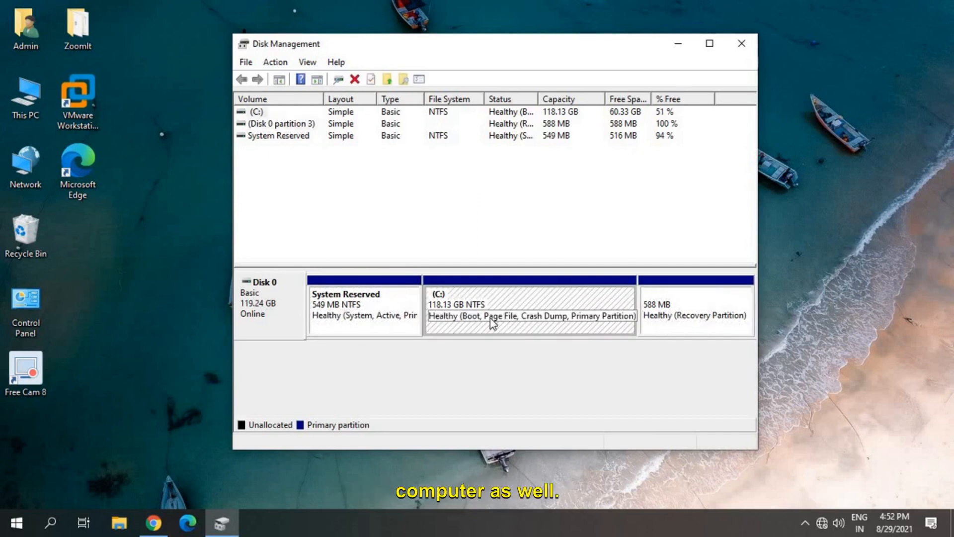
pyautogui.click(346, 304)
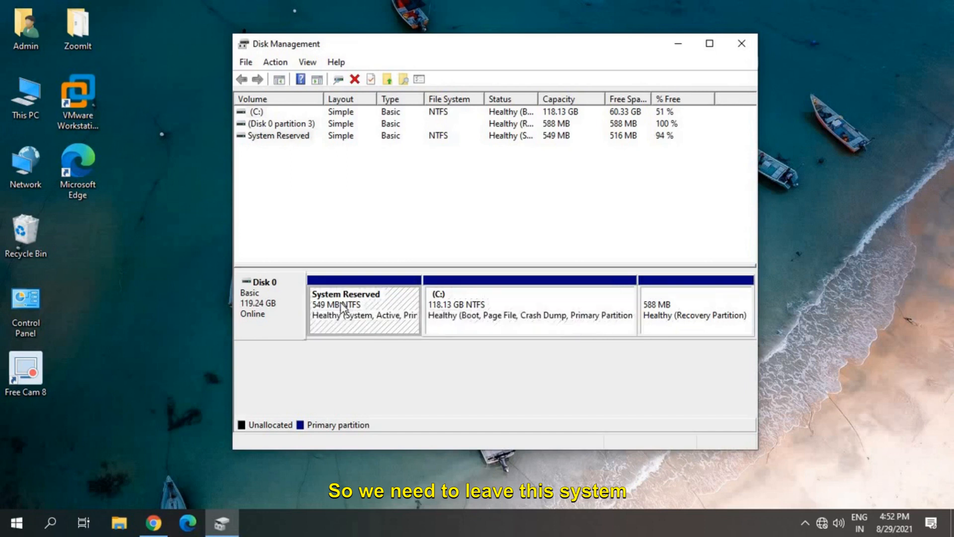
pyautogui.click(529, 307)
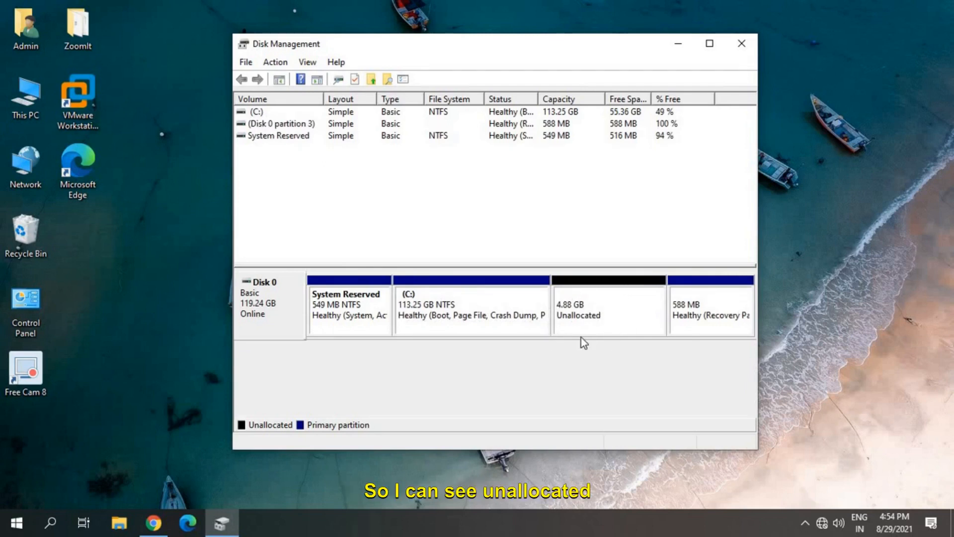
# Select the 4.88 GB unallocated space to begin a new simple volume
pyautogui.click(608, 307)
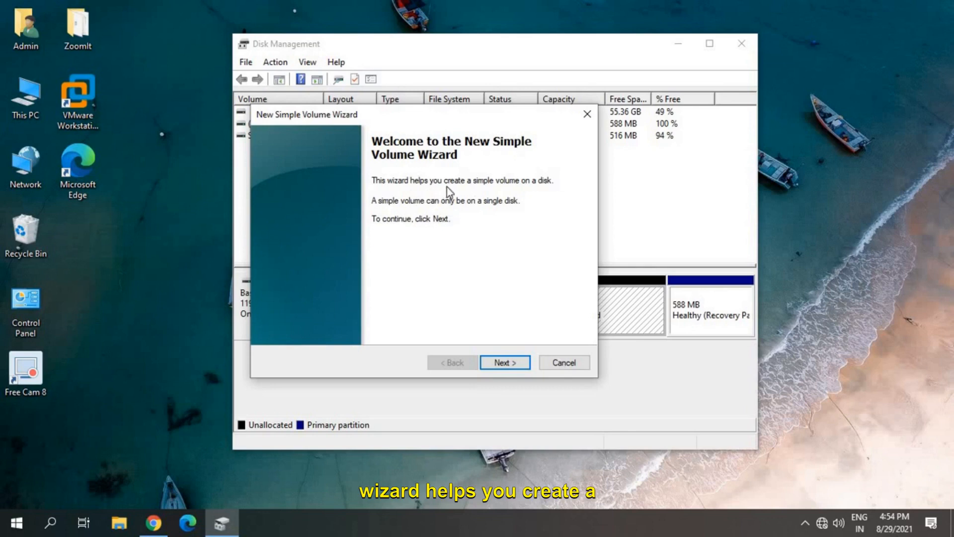
pyautogui.moveTo(486, 207)
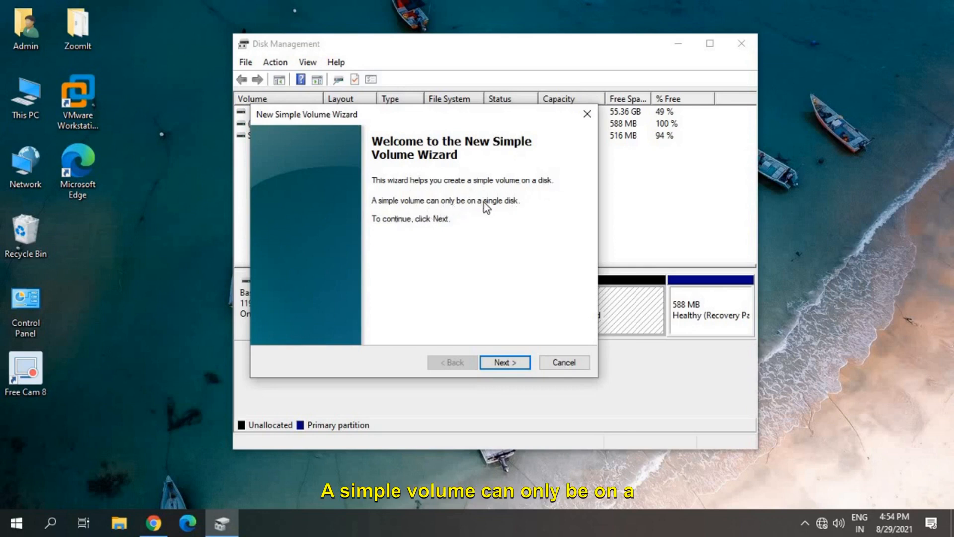